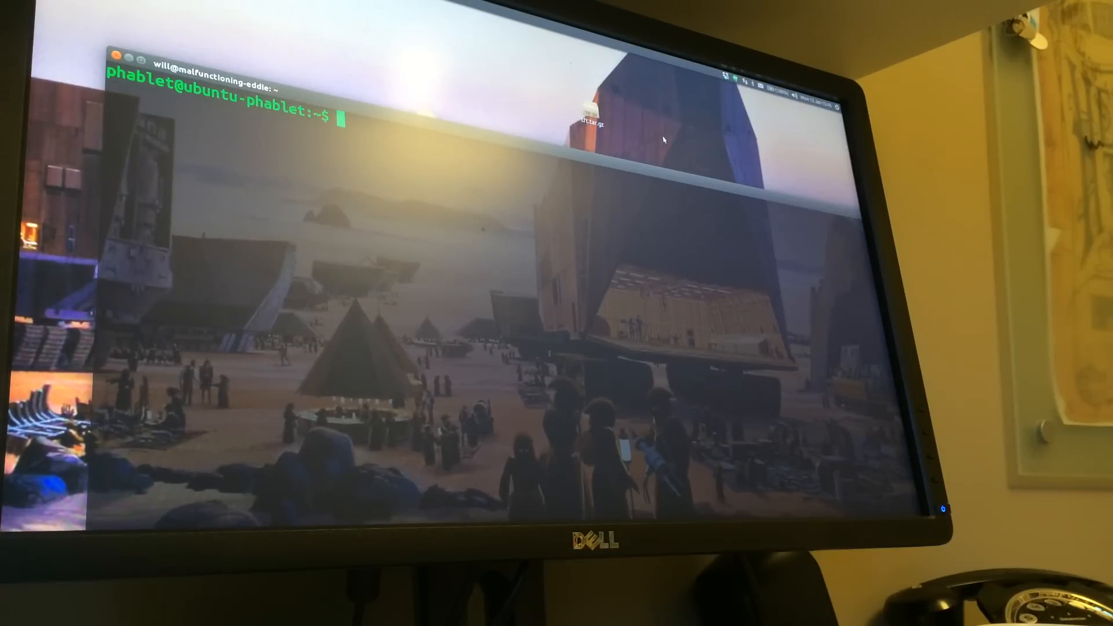
- Open /usr/share/applications/low.desktop in nano
text(nano /usr/share/applications/low.desktop)
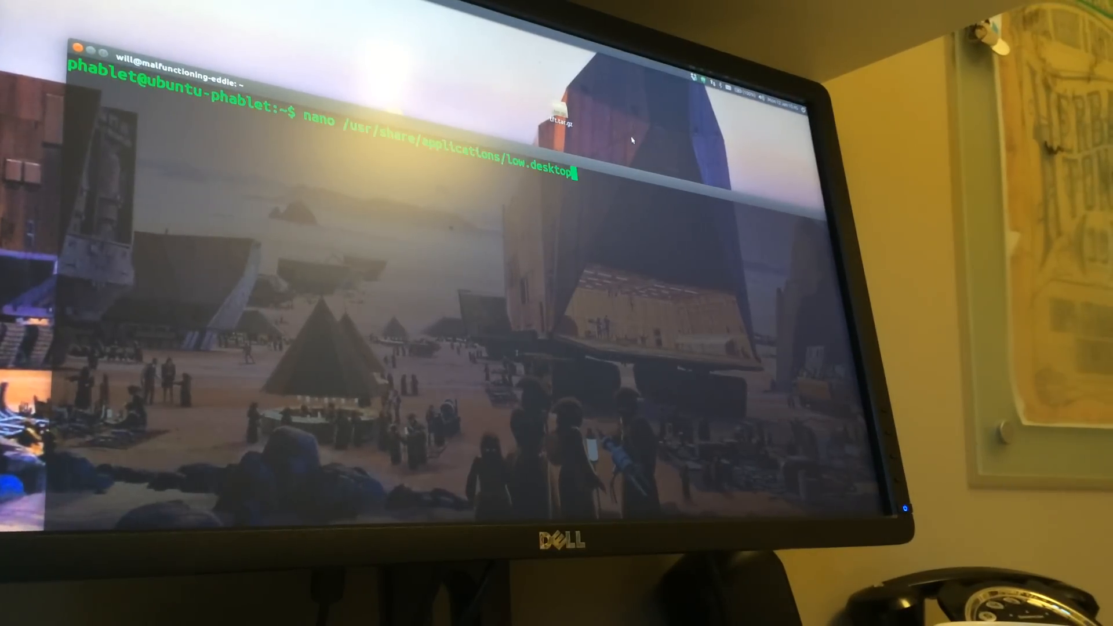
key(Enter)
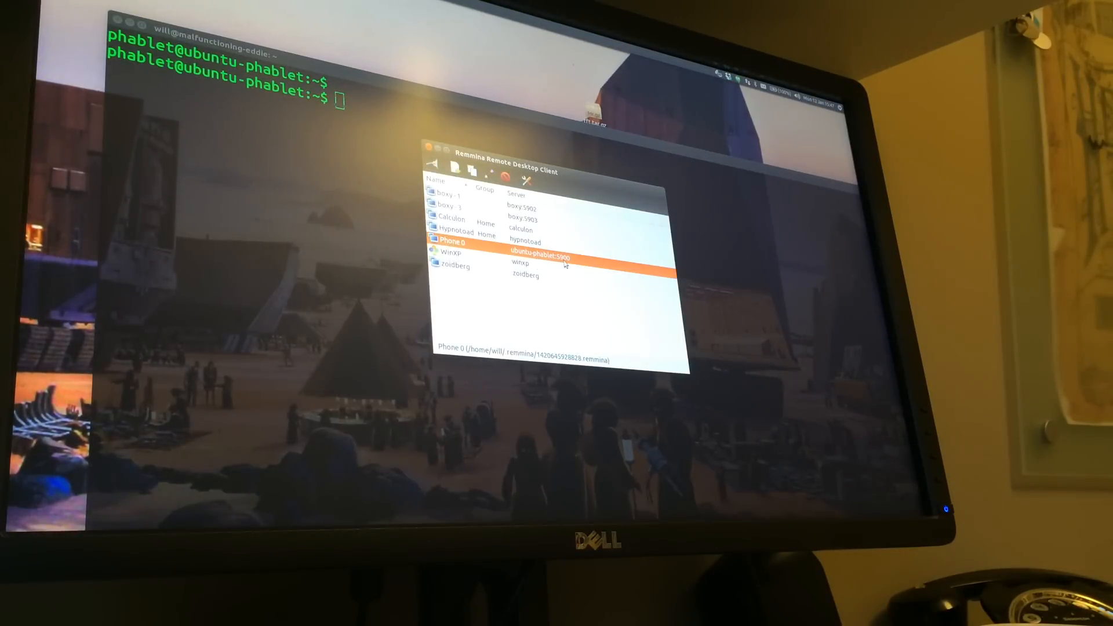
- Connect to Phone 0 (ubuntu-phablet:5900) from the Remmina connection list
double_click(446, 242)
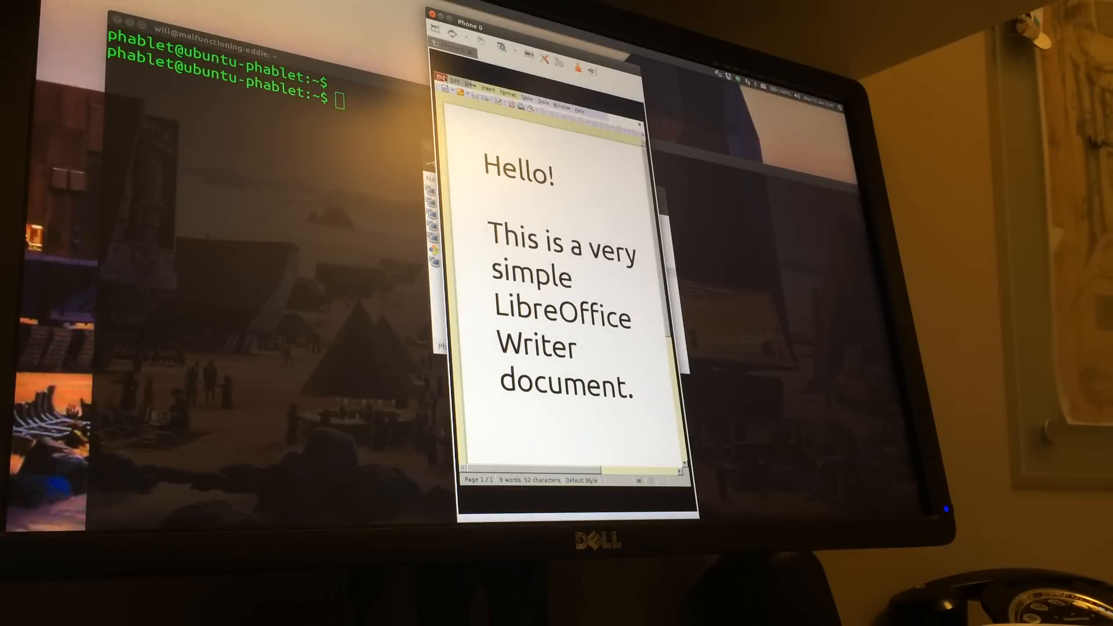
click(446, 78)
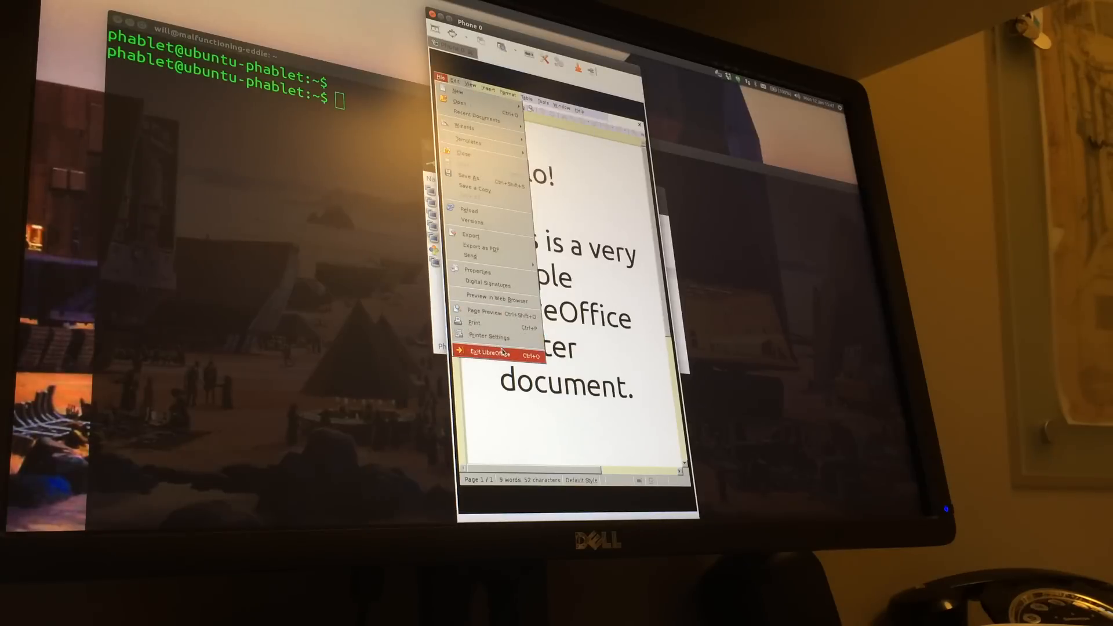
mouse_move(460, 102)
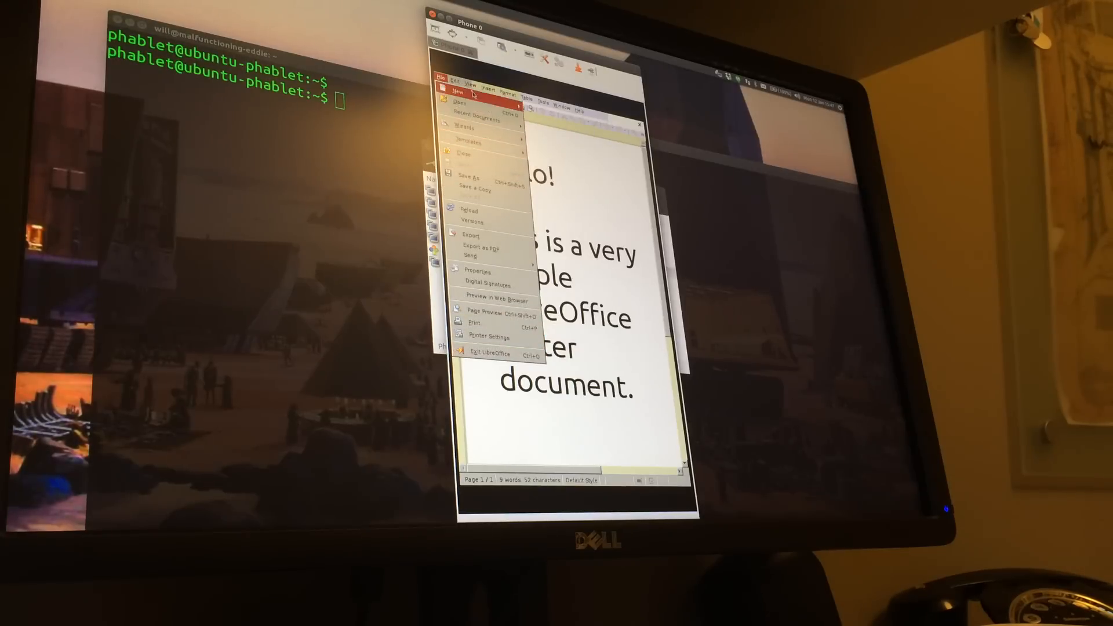
click(462, 93)
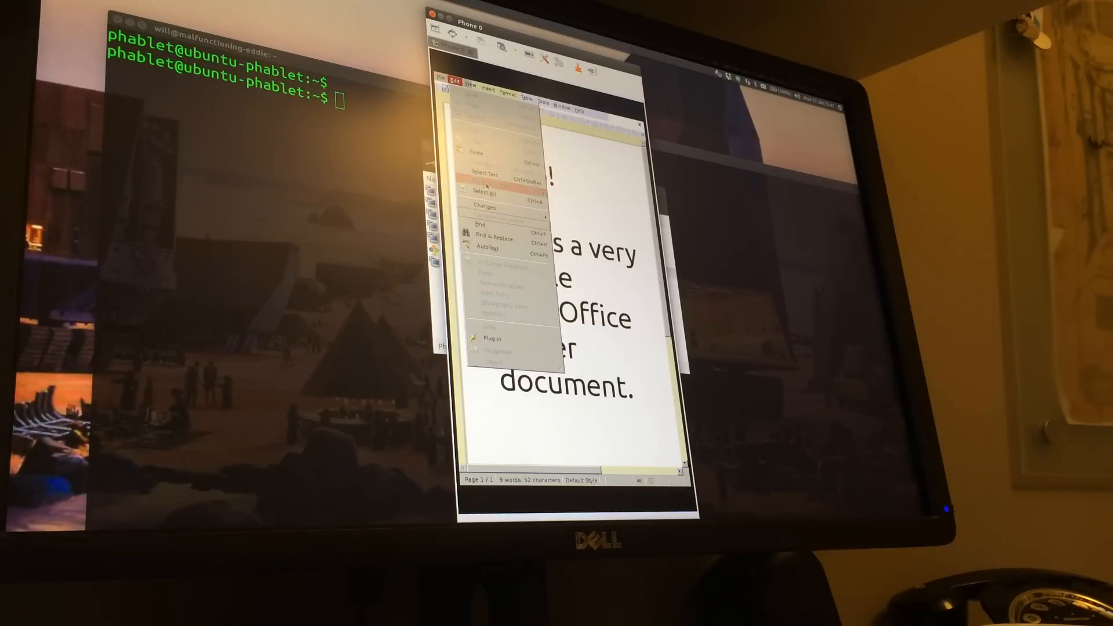
click(473, 90)
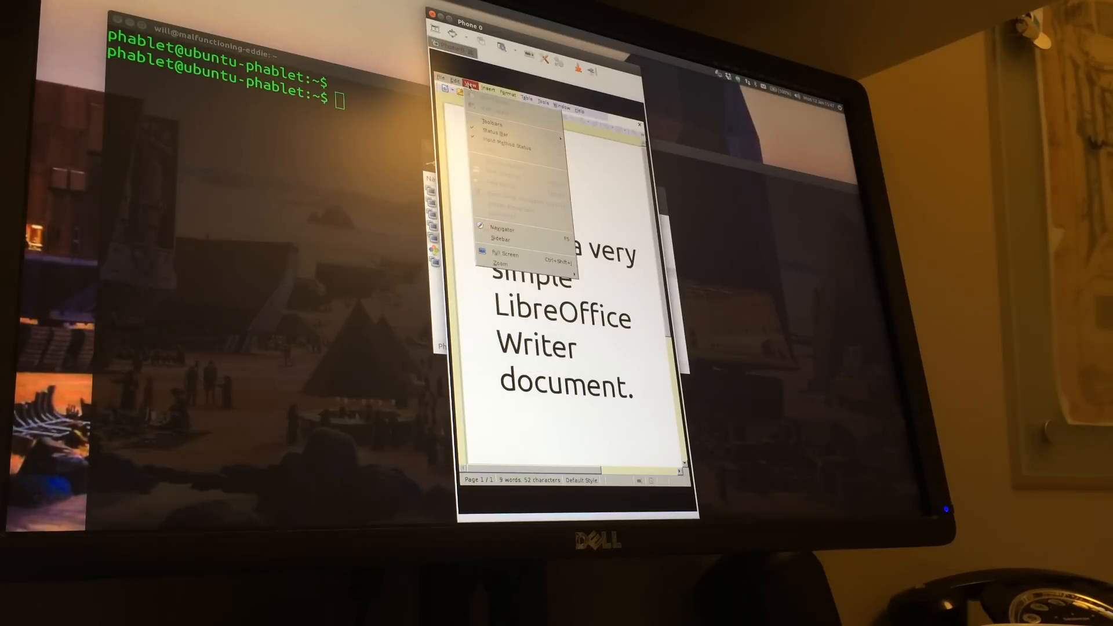
click(486, 90)
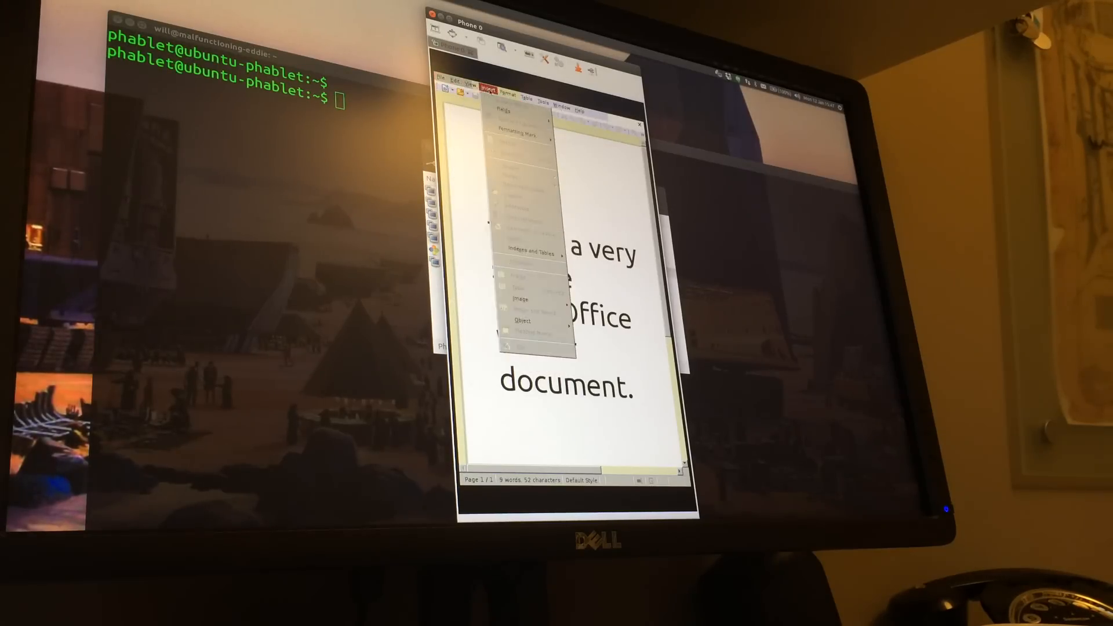
click(508, 91)
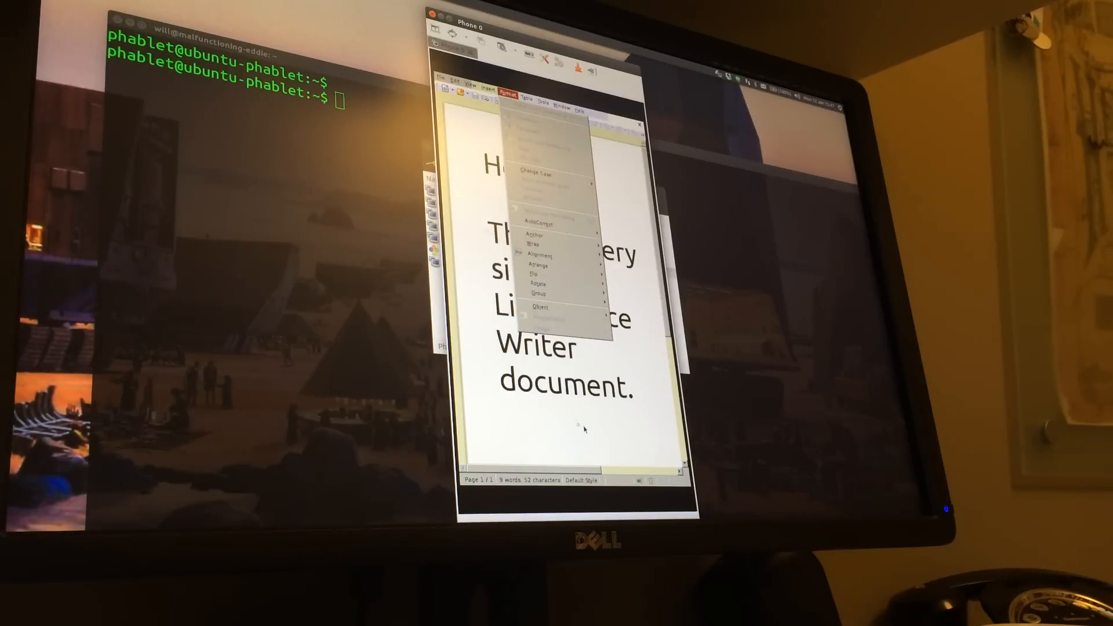
click(447, 91)
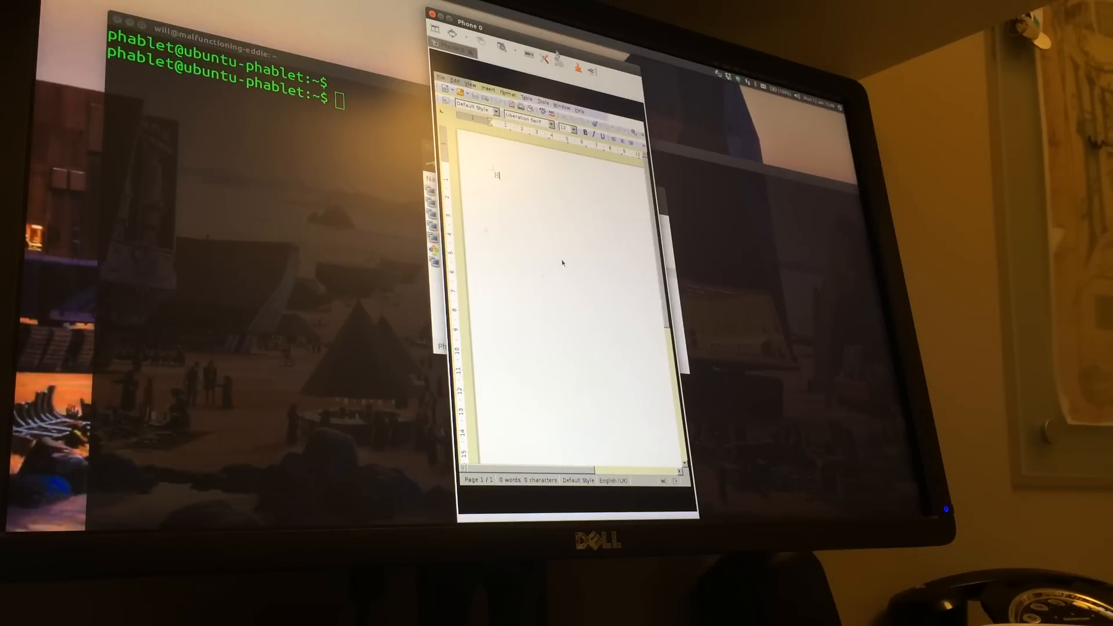
- Type 'Hello this is a document' on the blank page and browse the Window and Table menus
text(Hello this is)
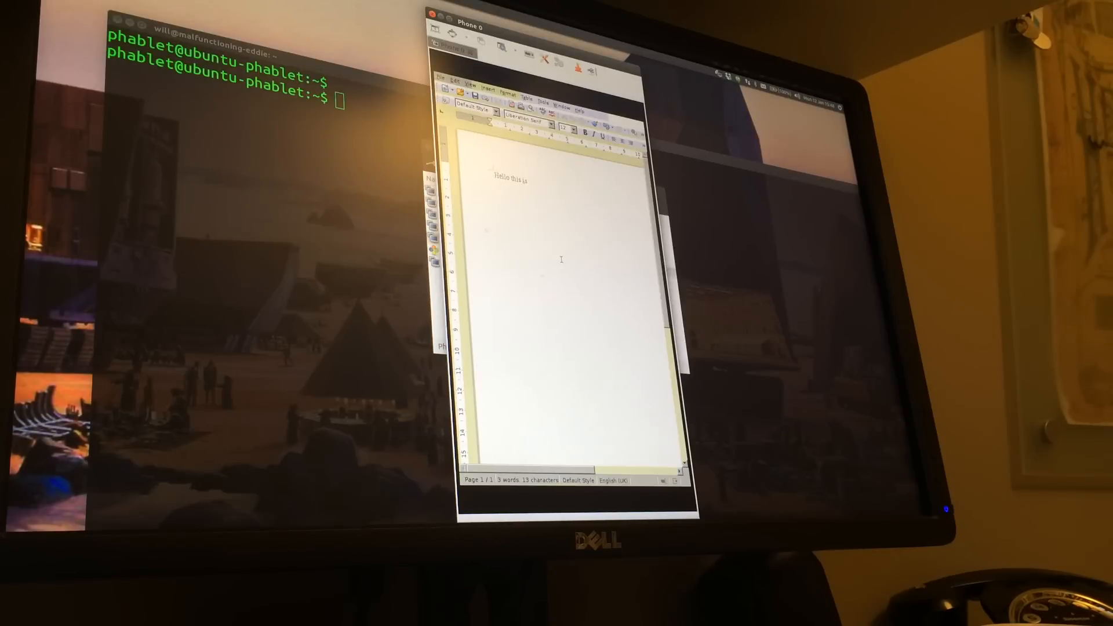
text(adocuemnt)
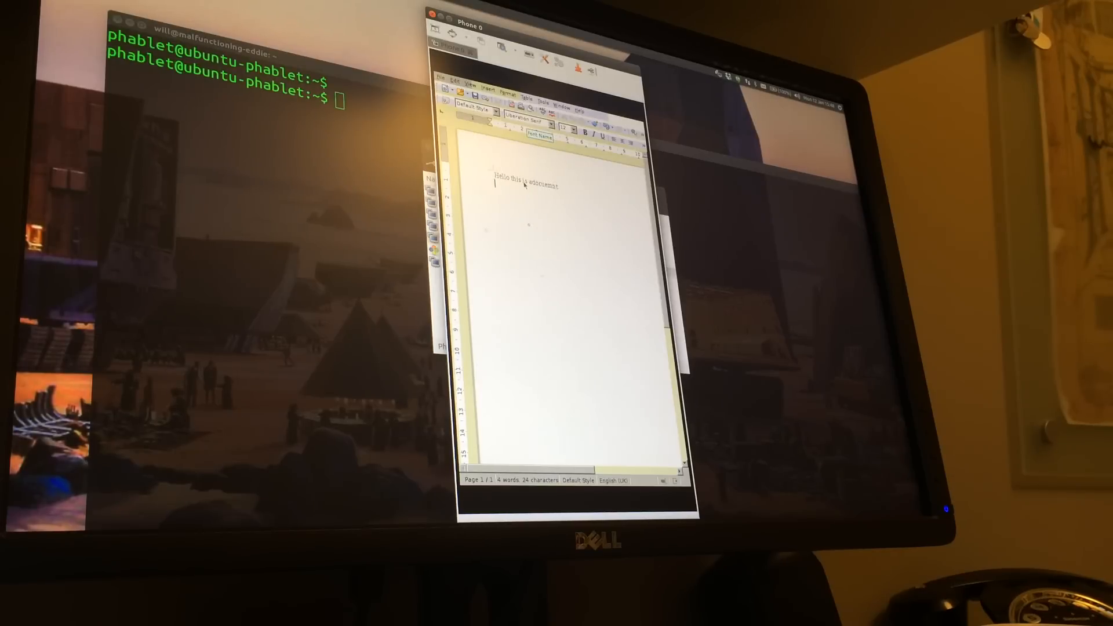
click(557, 93)
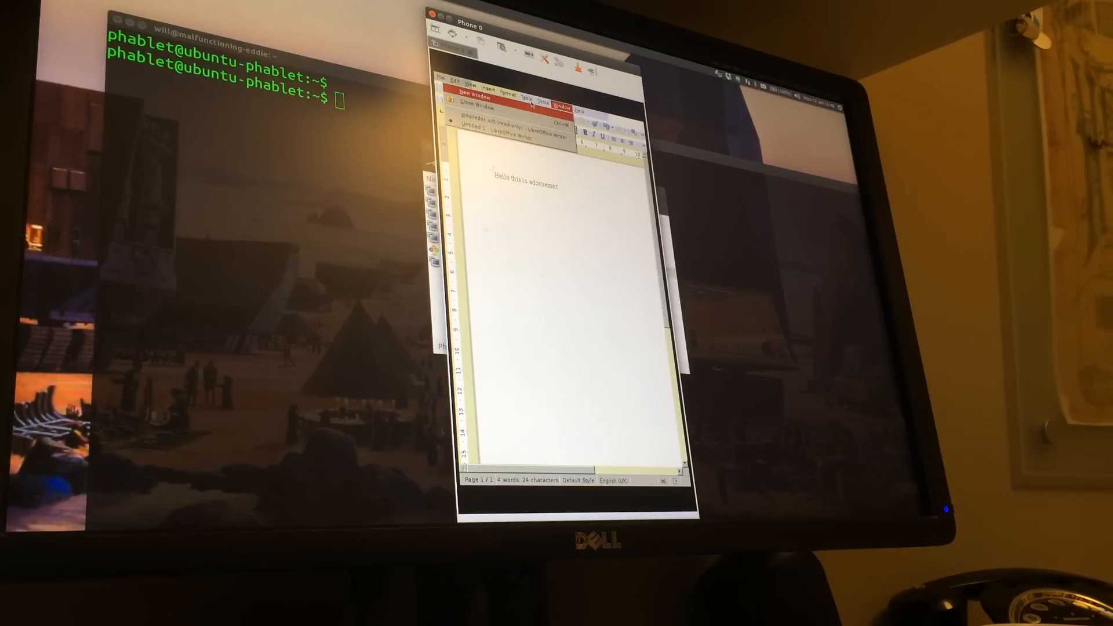
click(529, 92)
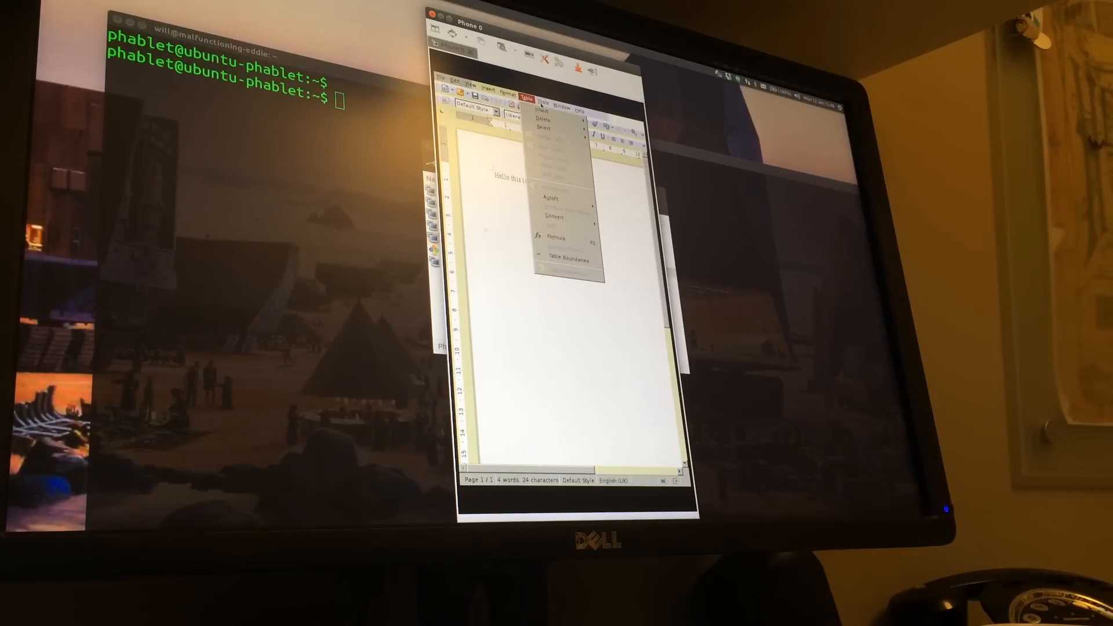